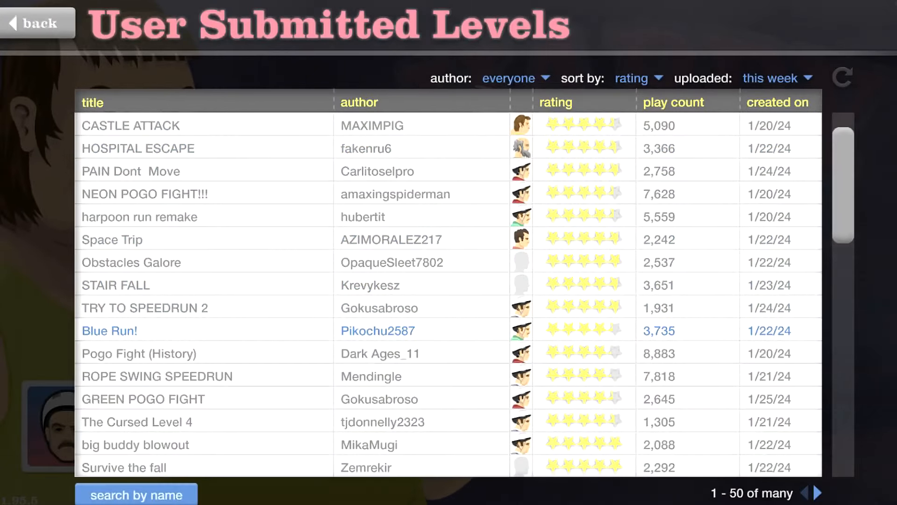
Play Blue Run! and exit back to the weekly user levels list.
click(109, 331)
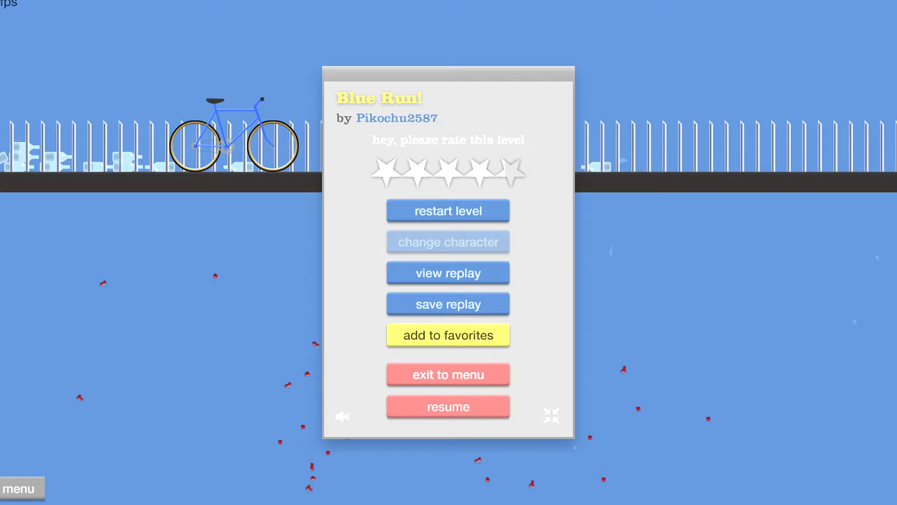
click(449, 374)
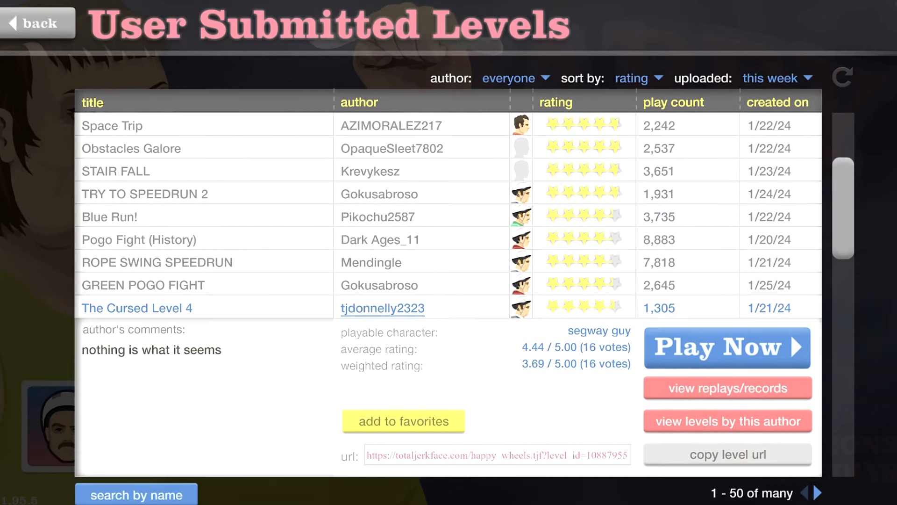
click(727, 347)
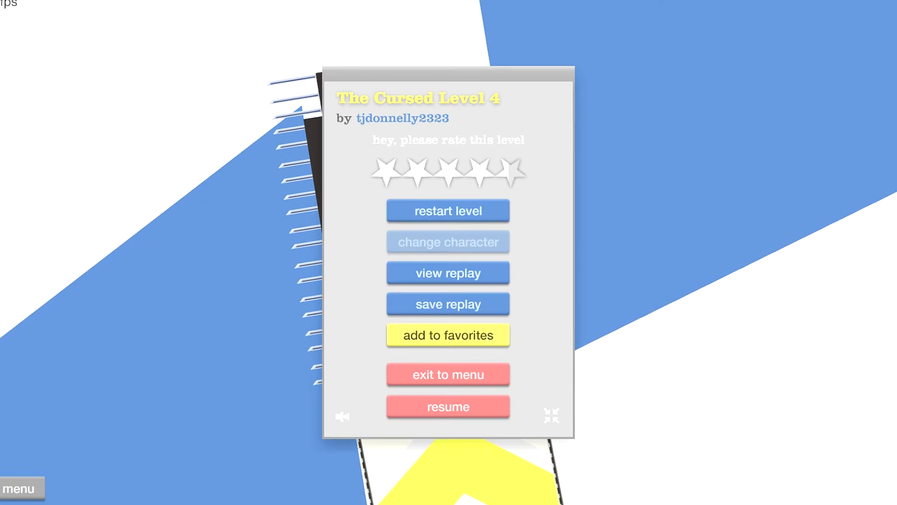
Resume The Cursed Level 4, play to its ending, then exit to the level list.
click(448, 407)
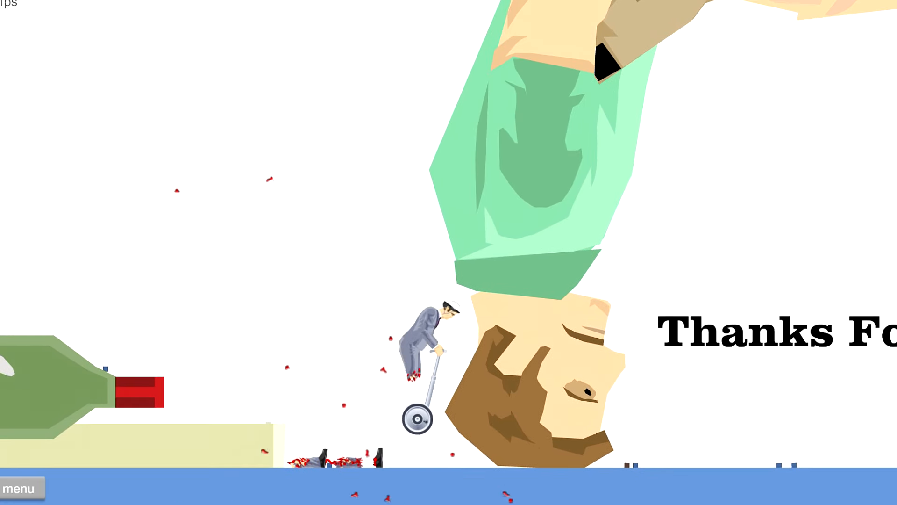
click(23, 487)
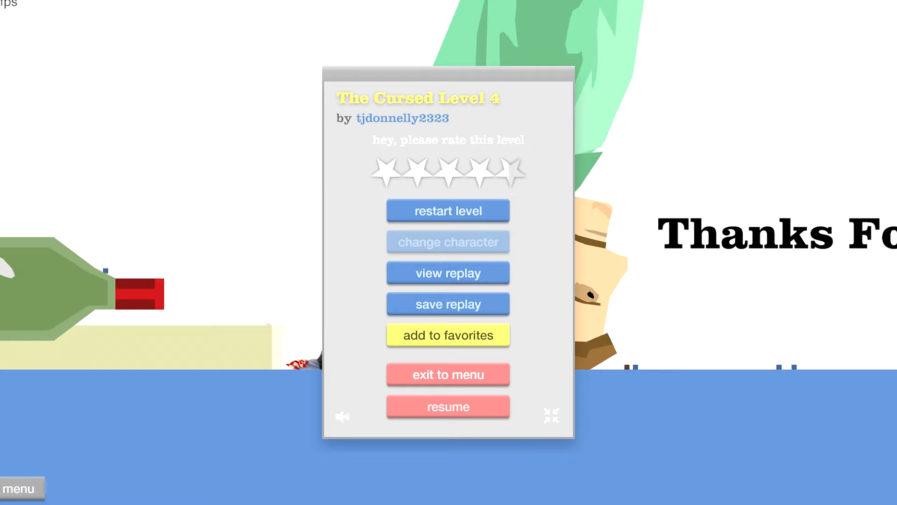
click(448, 374)
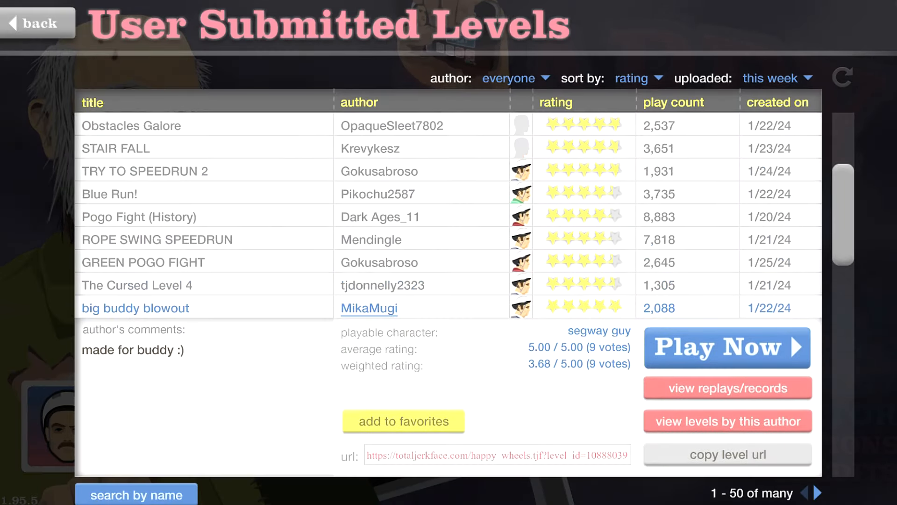
Play big buddy blowout by MikaMugi to a 6.00-second win and exit to the list.
click(727, 347)
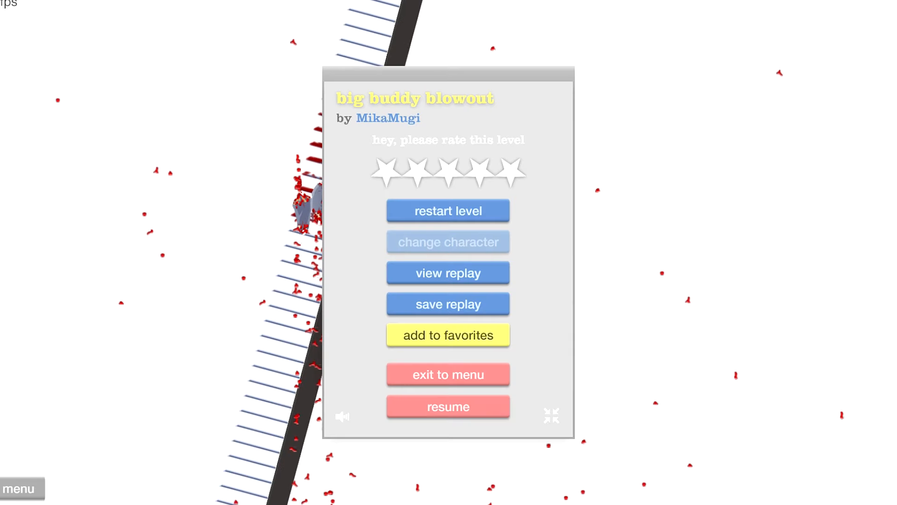
click(447, 407)
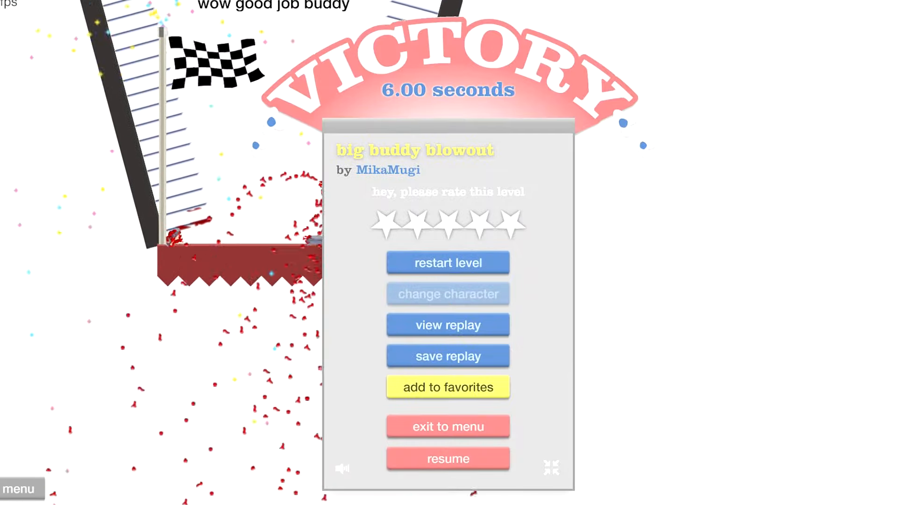
click(448, 427)
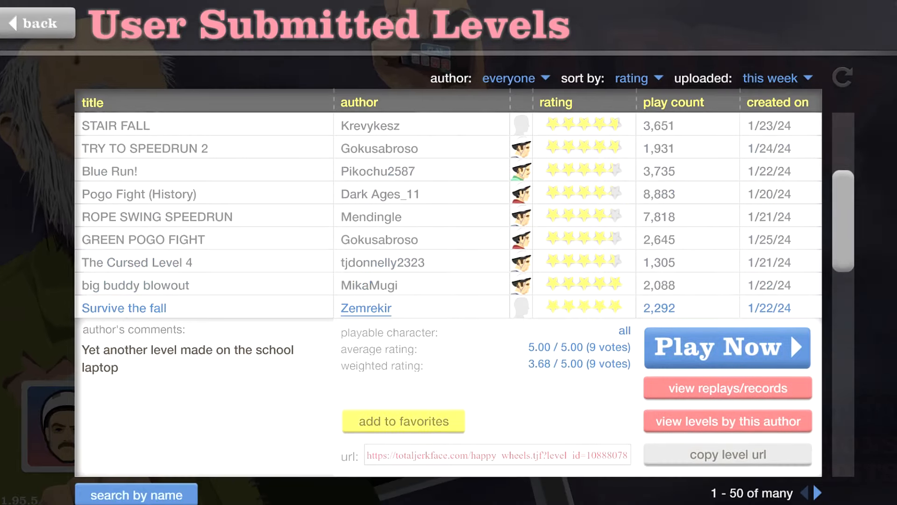
Play Survive the fall, switch to the wheelchair old man, then exit to the list.
click(727, 347)
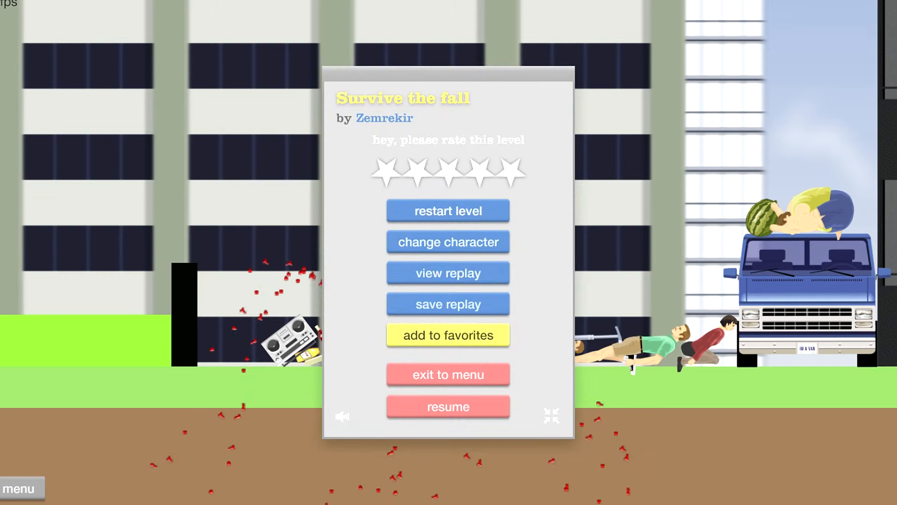
click(448, 242)
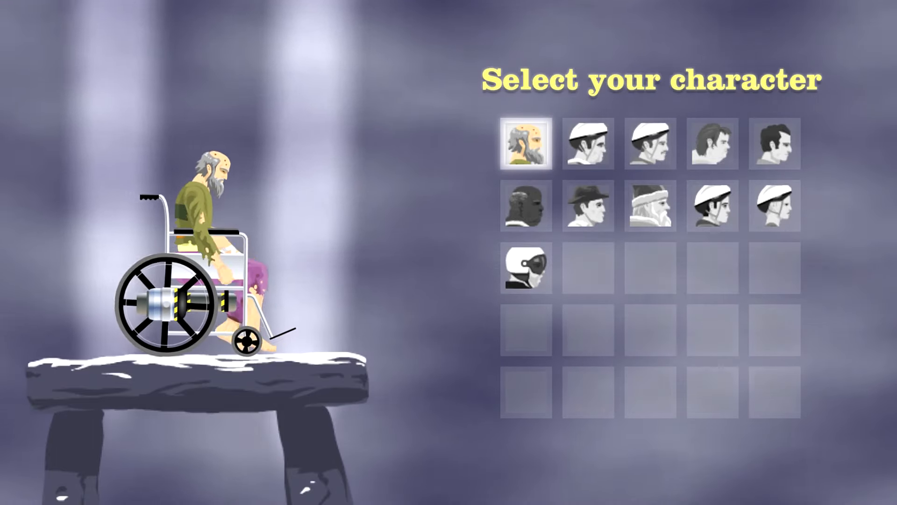
click(526, 142)
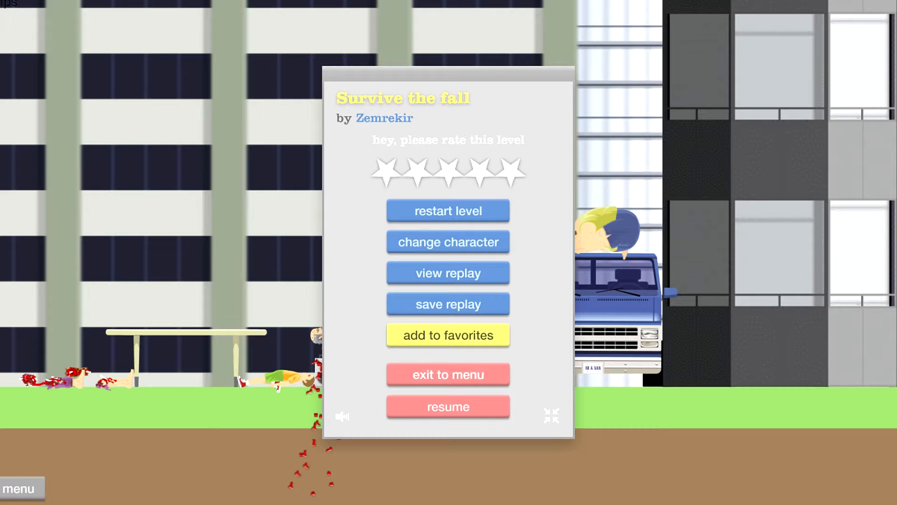
click(448, 374)
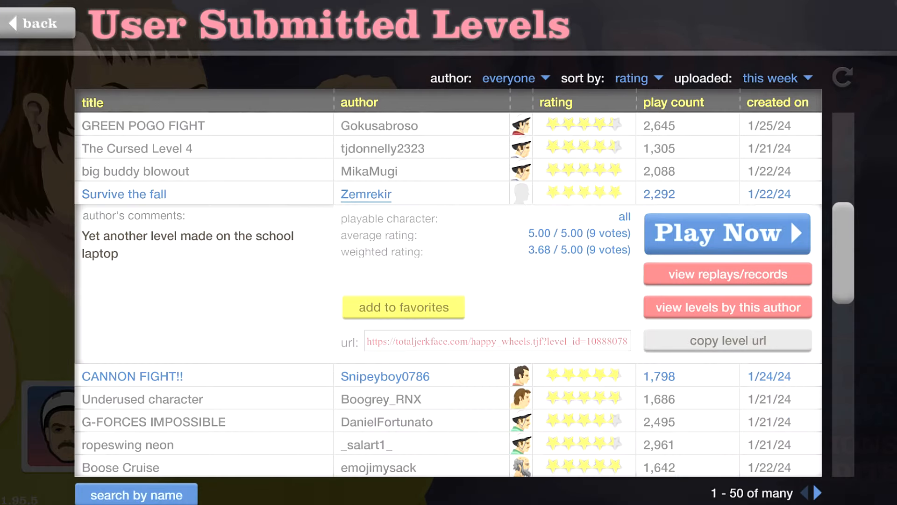
Expand the CANNON FIGHT!! row by Snipeyboy0786 to show its details.
click(727, 234)
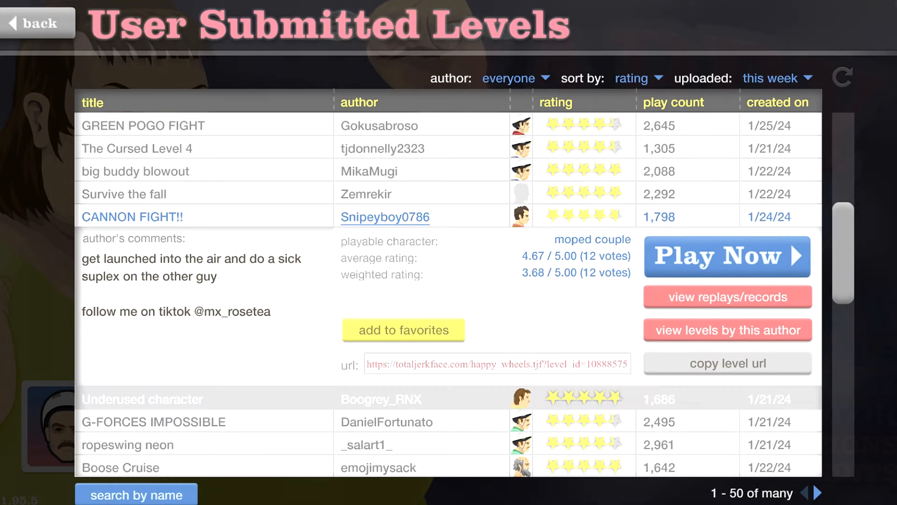
Play the level through to its victory screen and exit to the levels list.
click(727, 256)
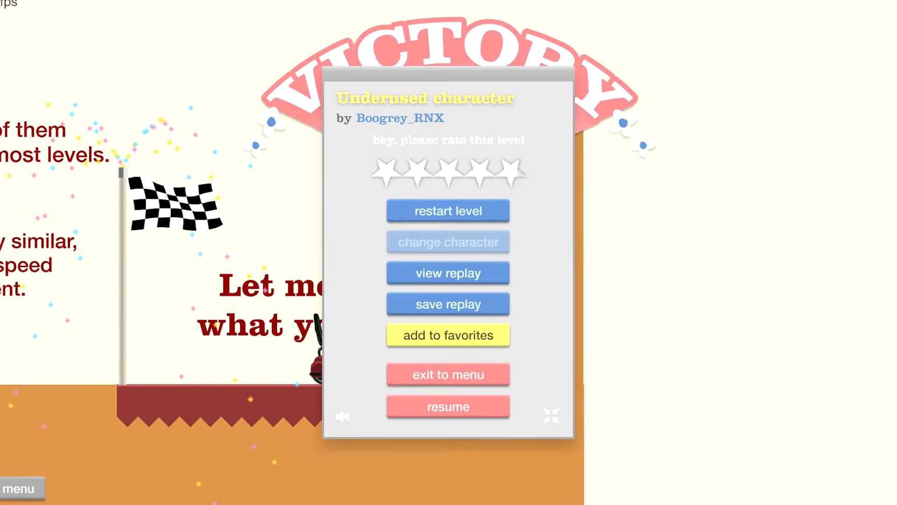
click(447, 374)
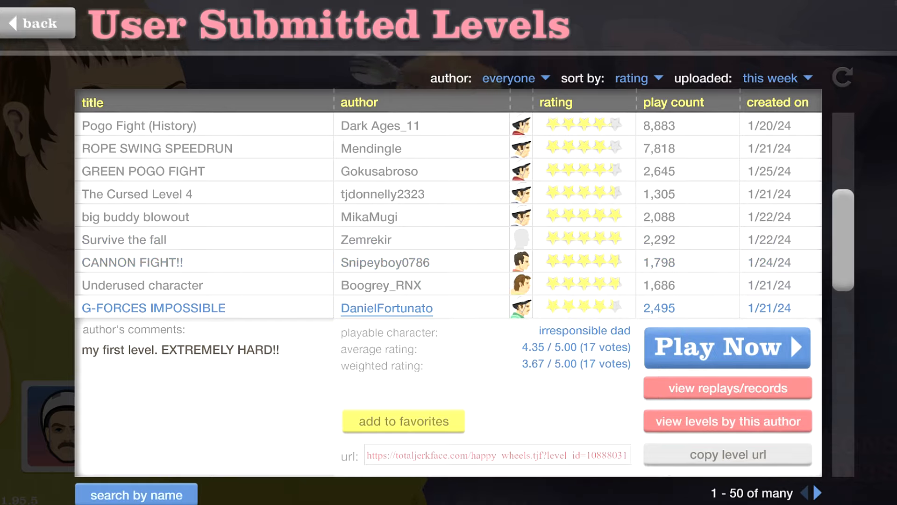
Attempt G-FORCES IMPOSSIBLE, quit to the list, and launch ropeswing neon.
click(727, 346)
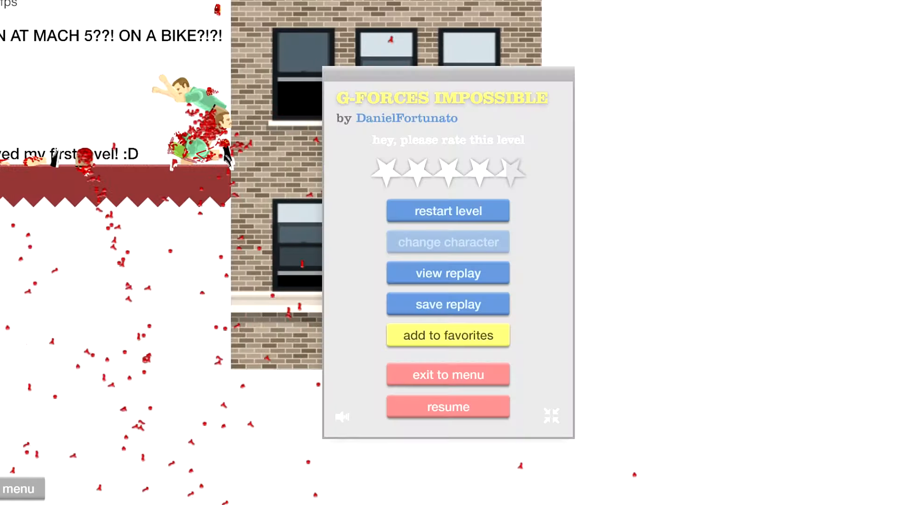
click(447, 211)
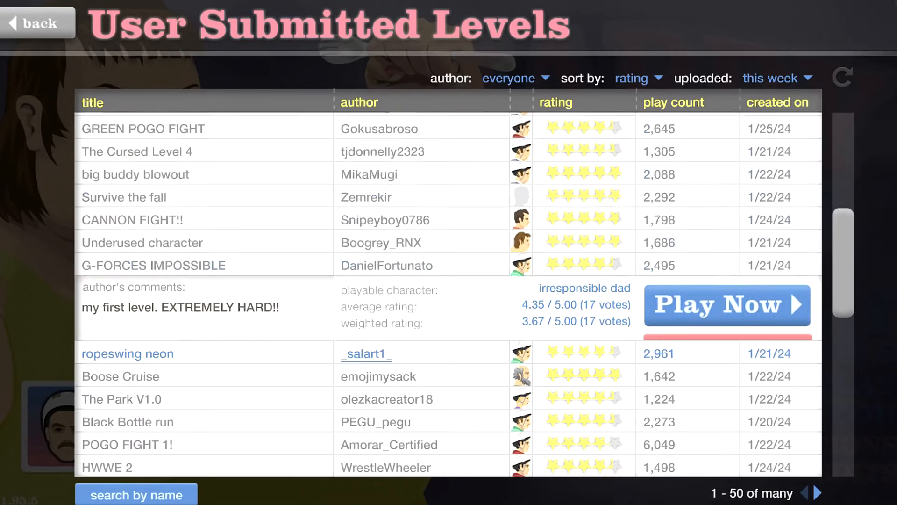
click(727, 304)
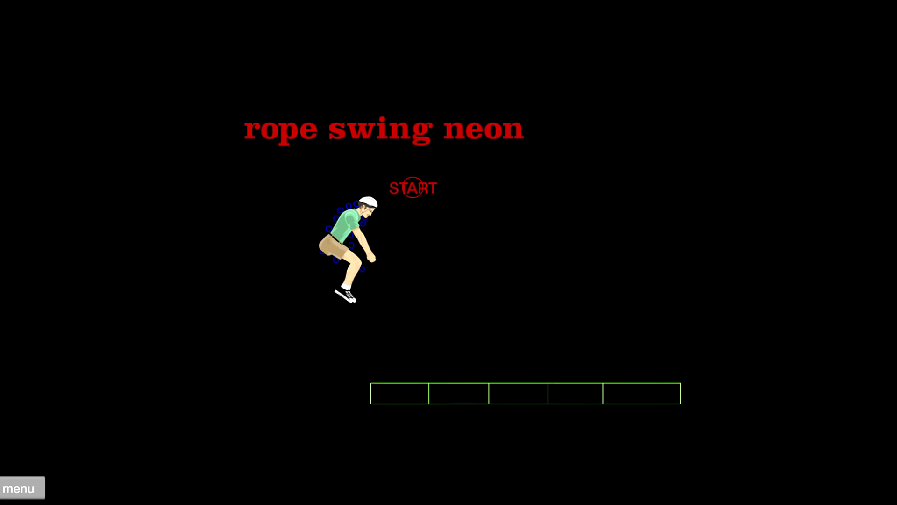
Swing through ropeswing neon by _salart1_ with repeated clicks until pausing.
click(413, 187)
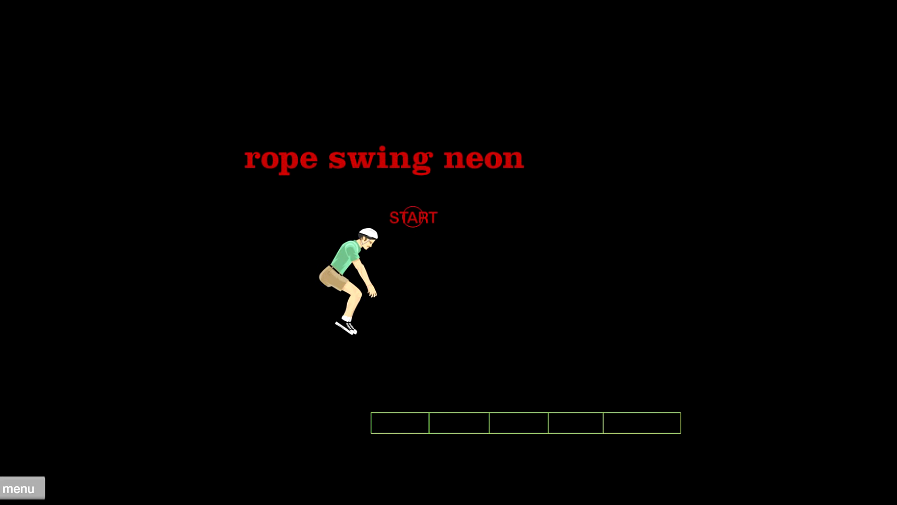
click(413, 217)
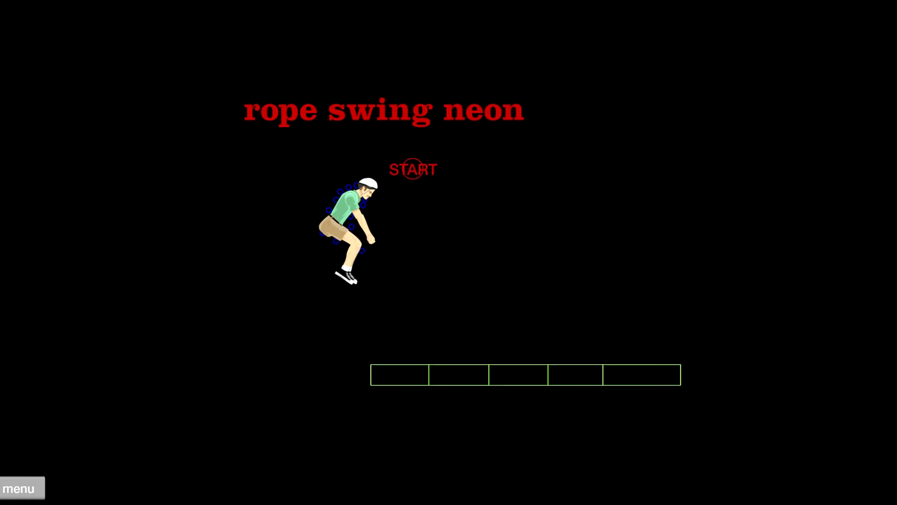
click(412, 169)
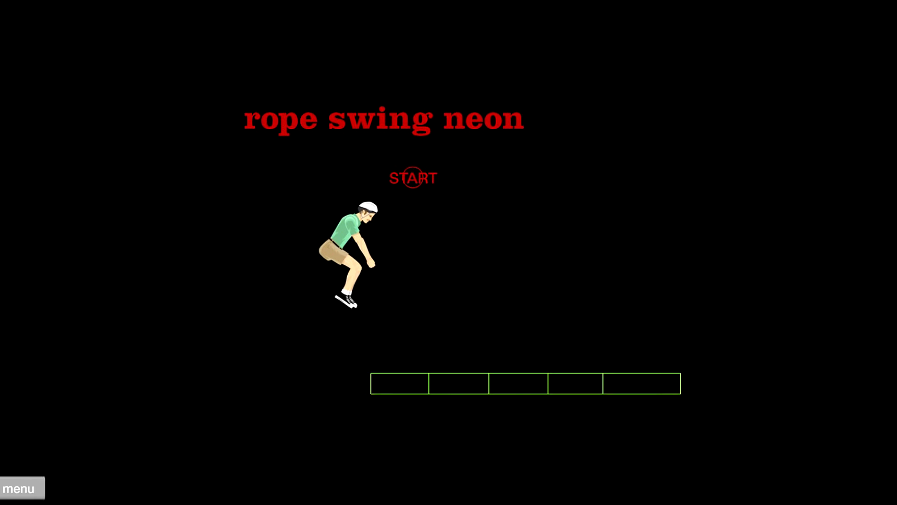
click(413, 178)
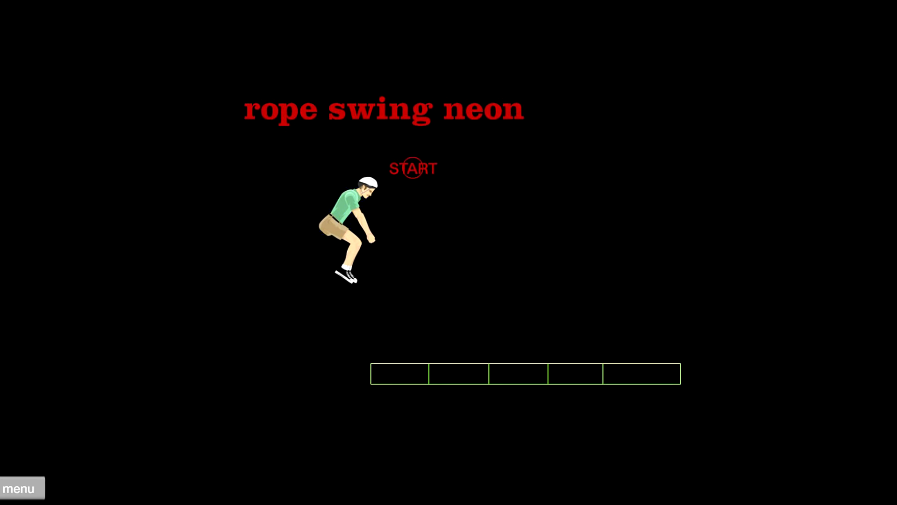
click(413, 168)
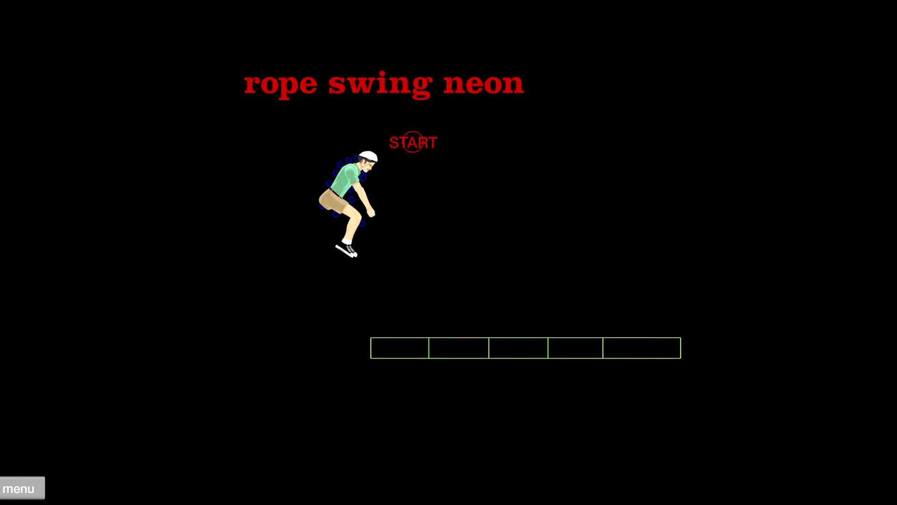
click(413, 142)
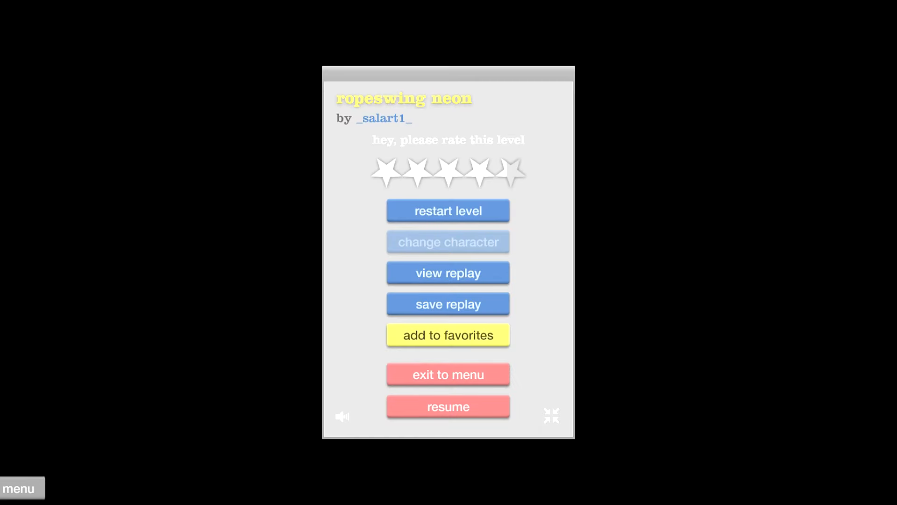
Exit ropeswing neon to the list and start Boose Cruise with its red car.
click(448, 374)
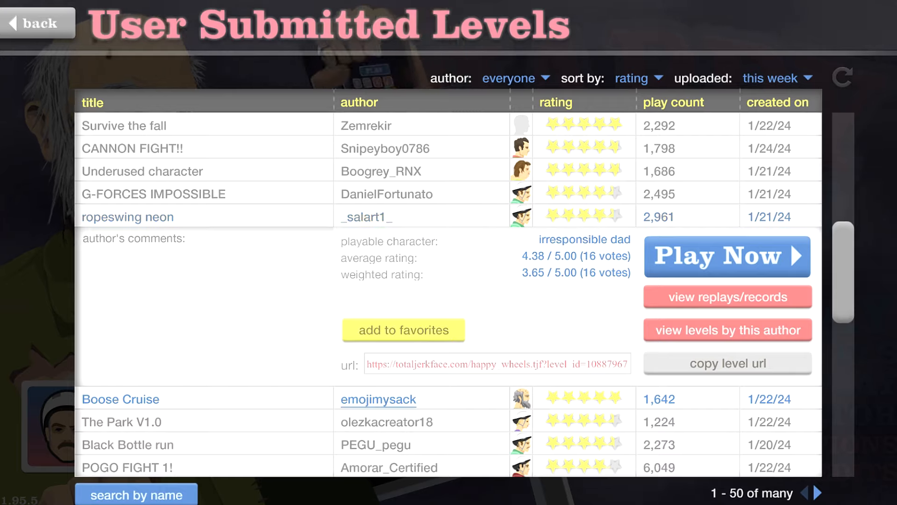
click(727, 256)
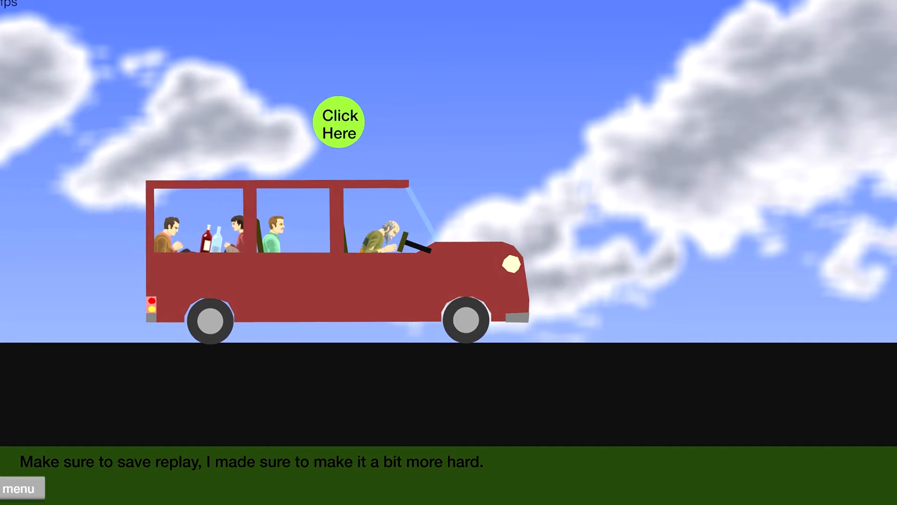
Activate the green 'Click Here' bubble above the van so Boose Cruise starts driving forward.
click(341, 121)
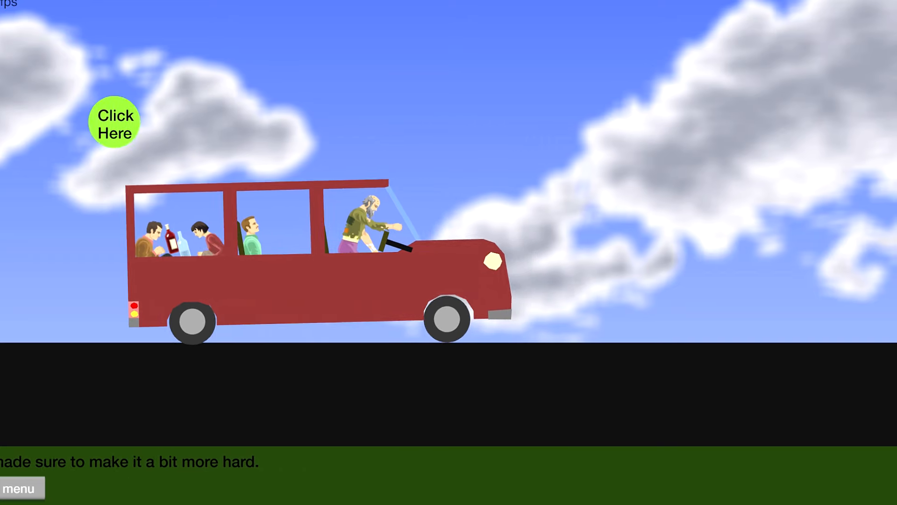
click(115, 123)
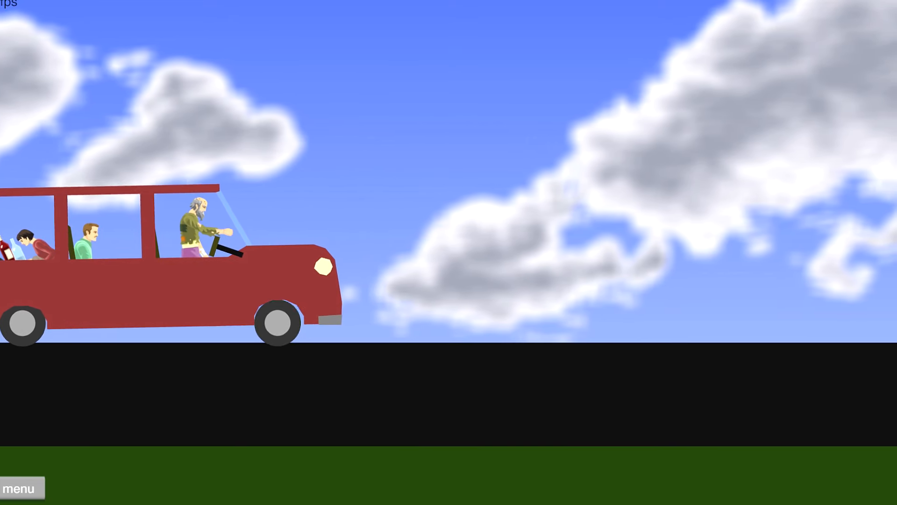